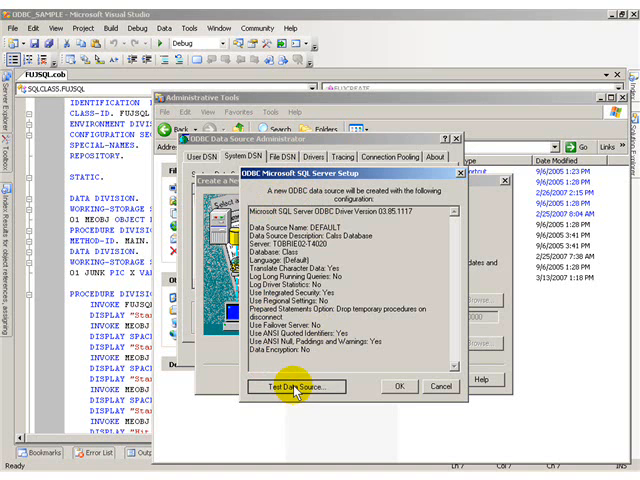
Test the DEFAULT SQL Server data source successfully and save it
click(293, 387)
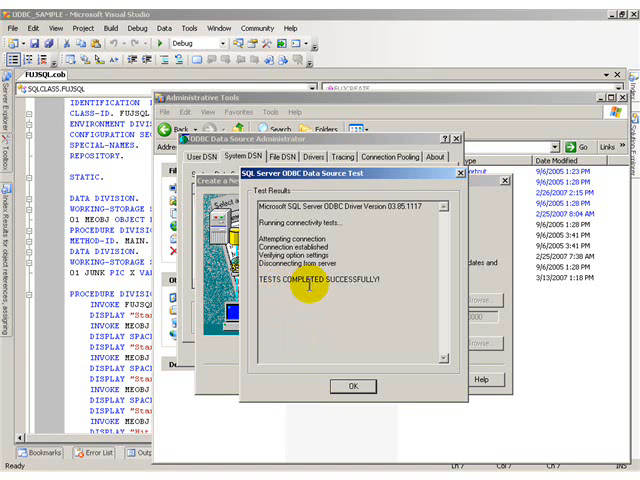
mouse_move(388, 285)
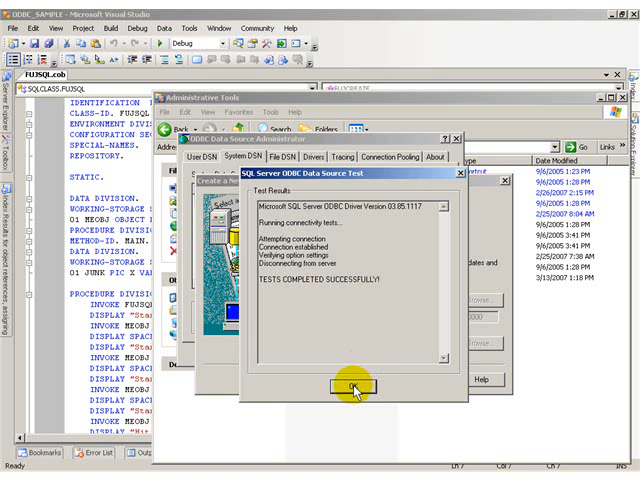
click(353, 389)
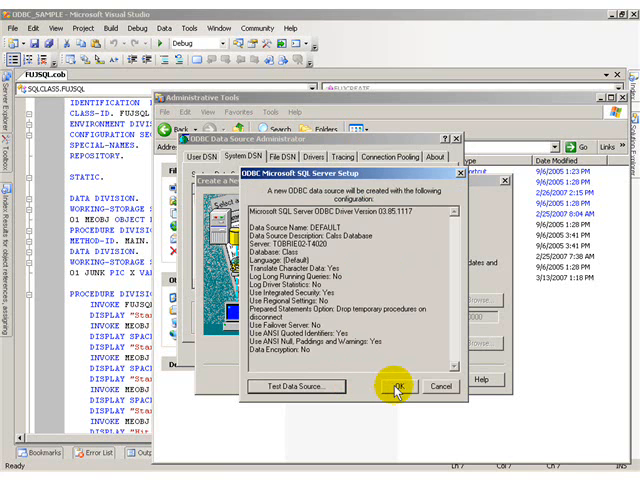
click(398, 386)
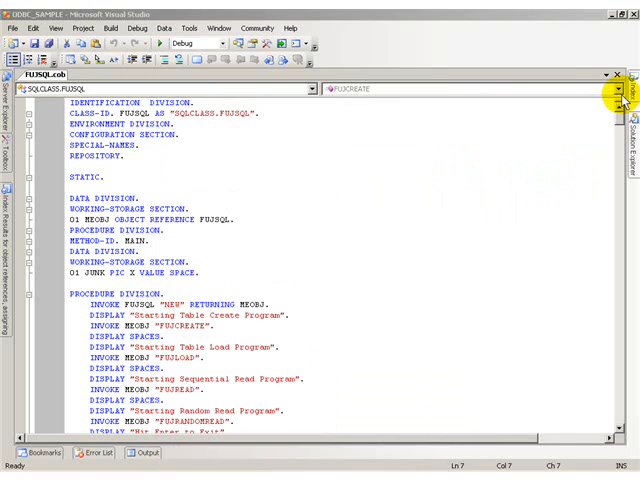
mouse_move(378, 155)
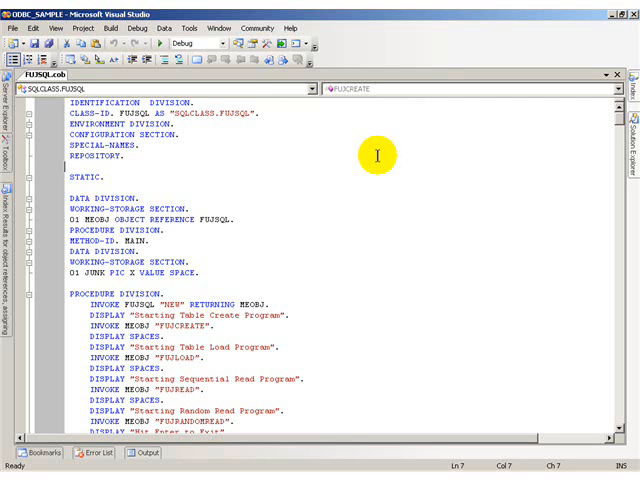
mouse_move(396, 116)
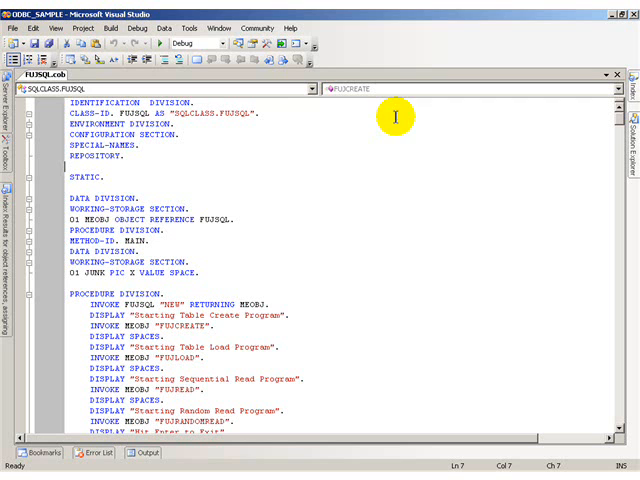
mouse_move(180, 420)
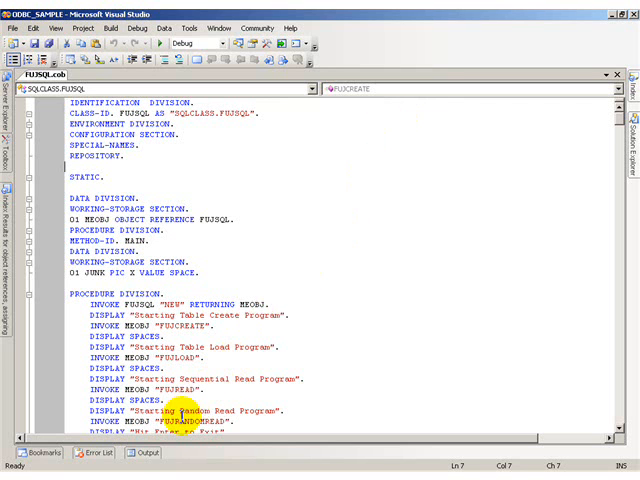
click(93, 452)
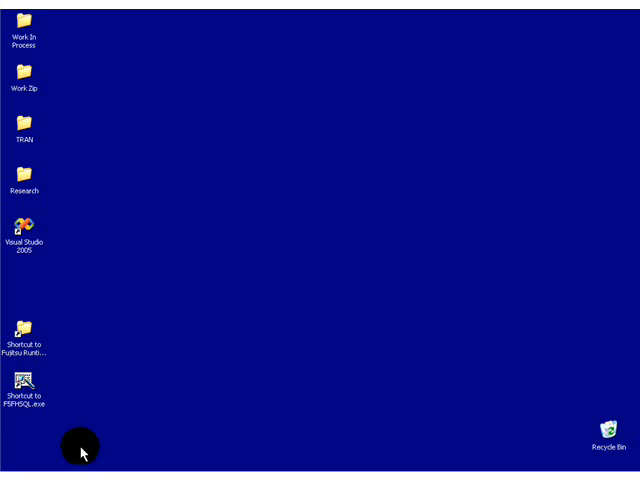
mouse_move(70, 383)
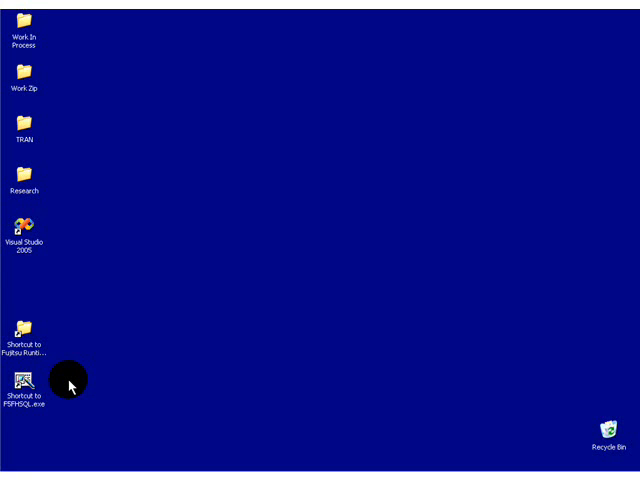
mouse_move(22, 330)
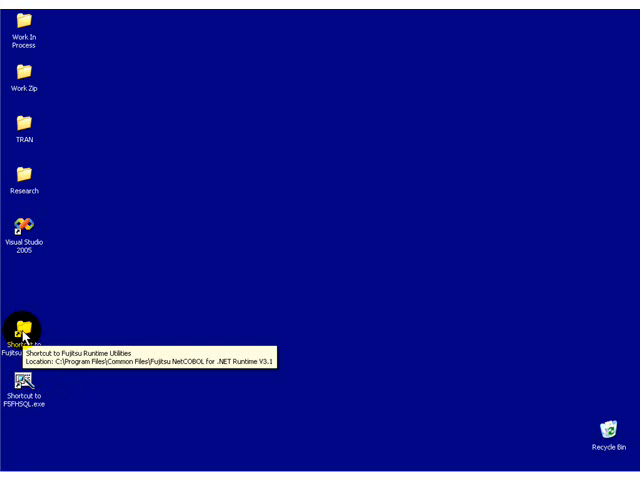
Open the 'Shortcut to Fujitsu Runtime Utilities' desktop folder
double_click(18, 330)
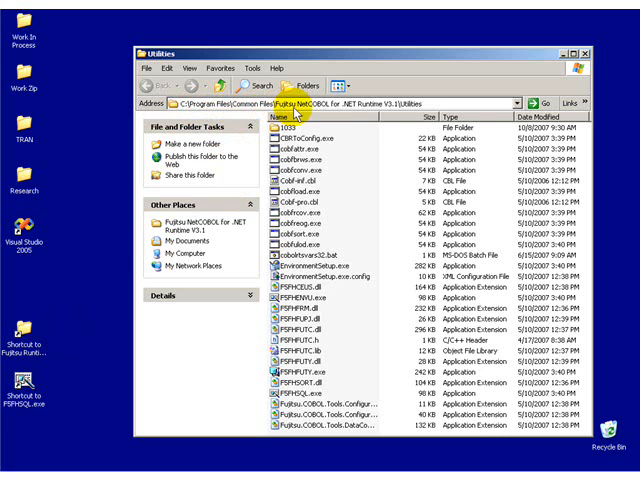
mouse_move(368, 108)
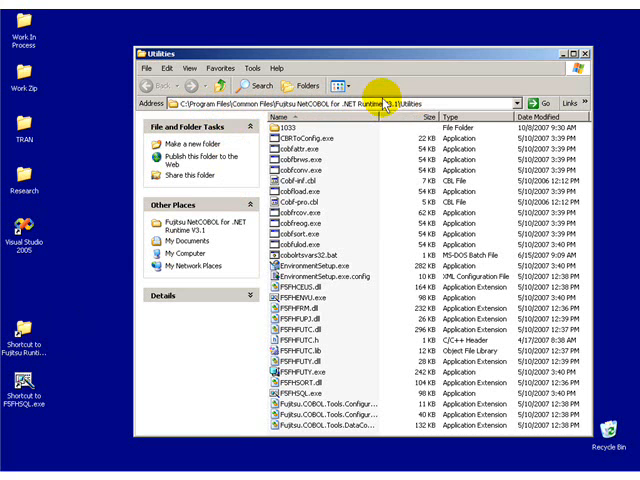
Show the Explorer folder tree, launch FSFHSQL.exe, and cancel its file name prompt
click(296, 84)
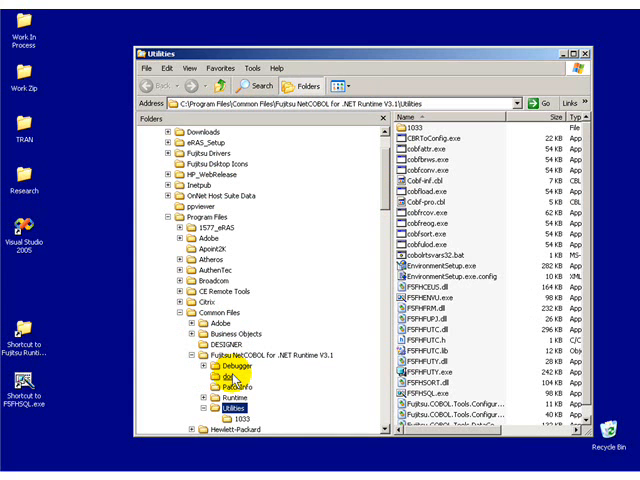
click(220, 408)
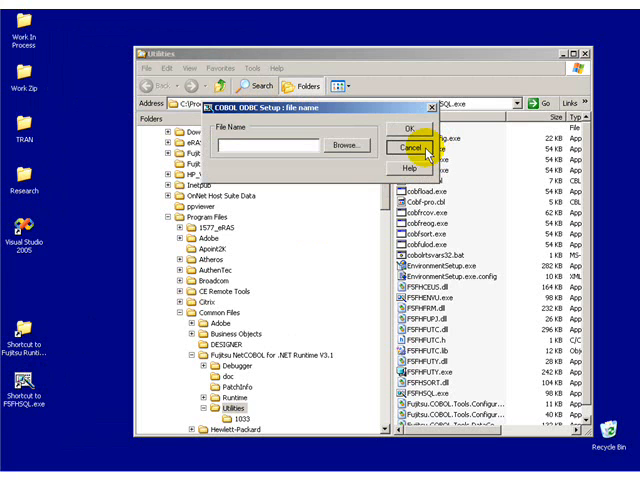
click(399, 145)
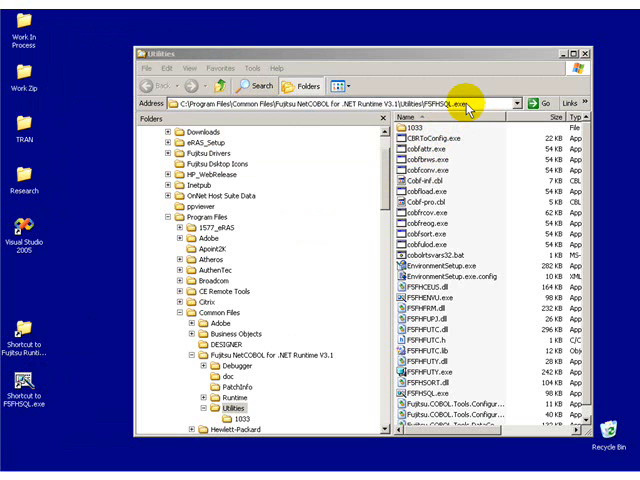
mouse_move(525, 146)
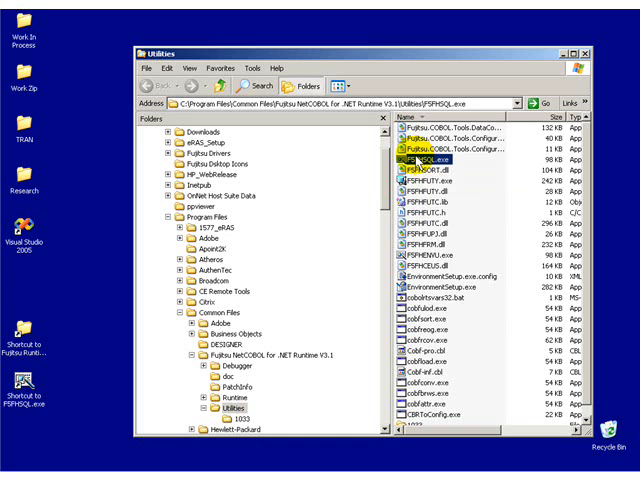
Delete the COBOL ODBC Setup Utility shortcut from FSFHSQL.exe's context menu
right_click(412, 159)
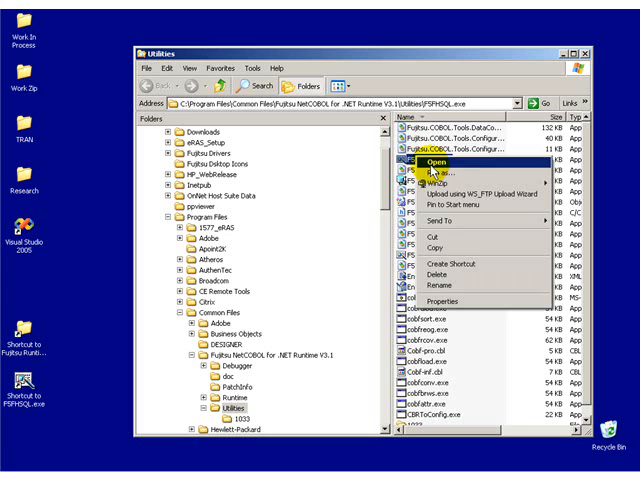
mouse_move(130, 315)
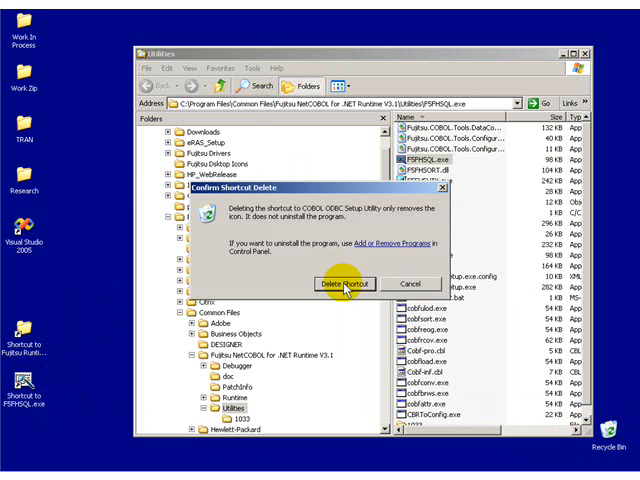
click(345, 283)
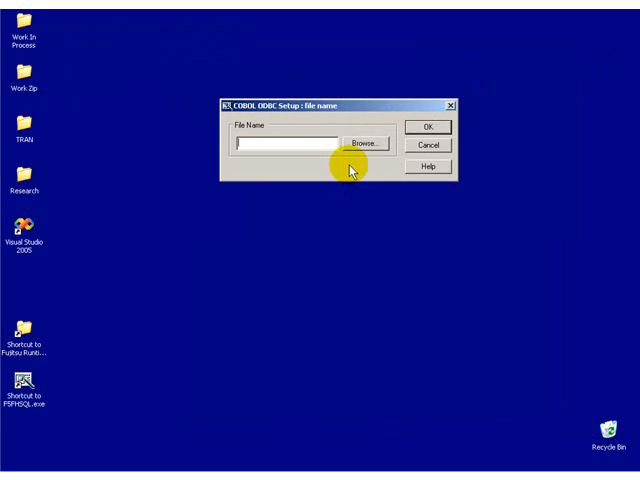
mouse_move(378, 173)
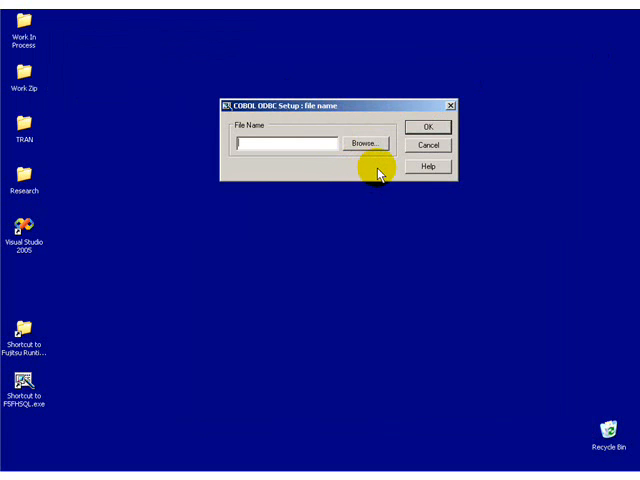
mouse_move(413, 167)
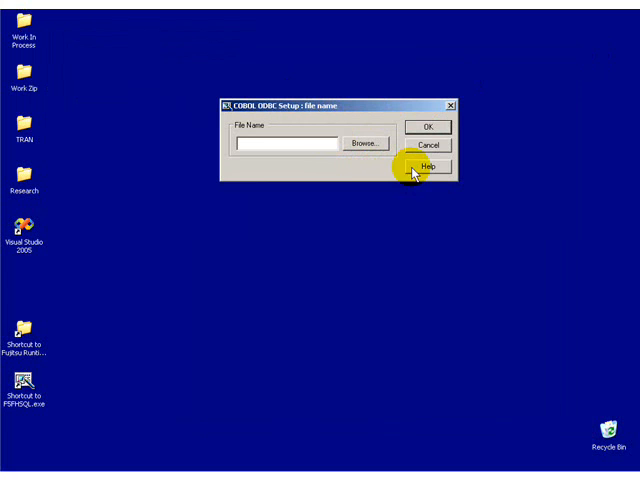
mouse_move(383, 175)
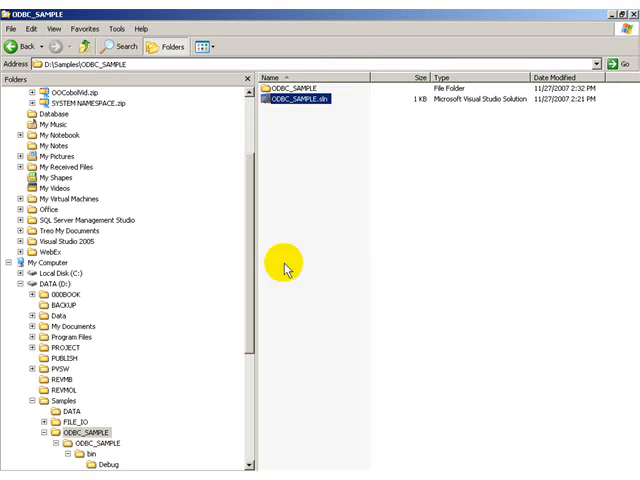
mouse_move(295, 140)
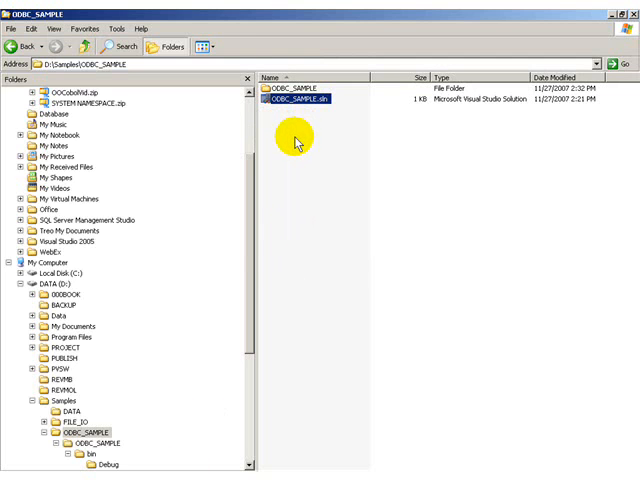
mouse_move(285, 210)
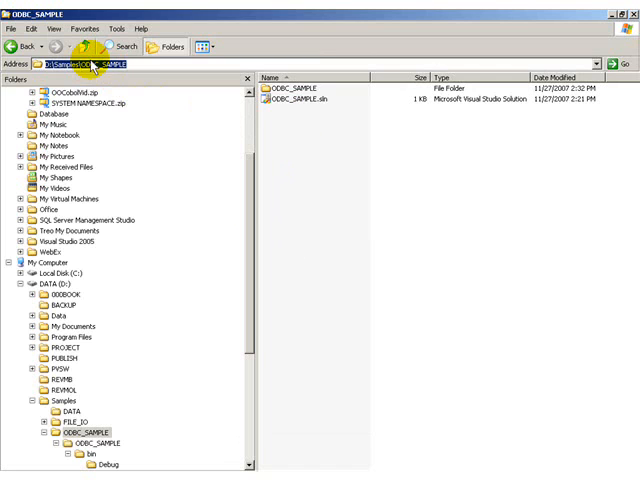
Copy the D:\Samples\ODBC_SAMPLE path from the Explorer address bar
right_click(90, 62)
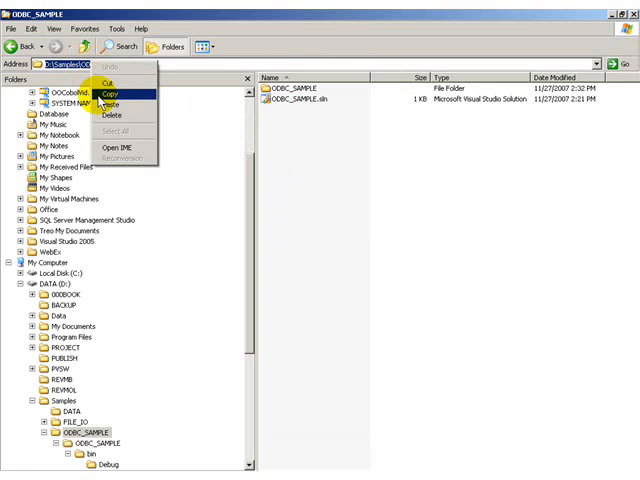
click(110, 92)
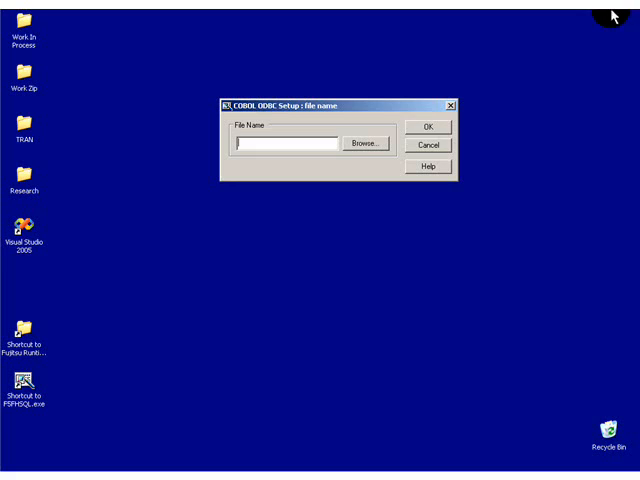
mouse_move(518, 47)
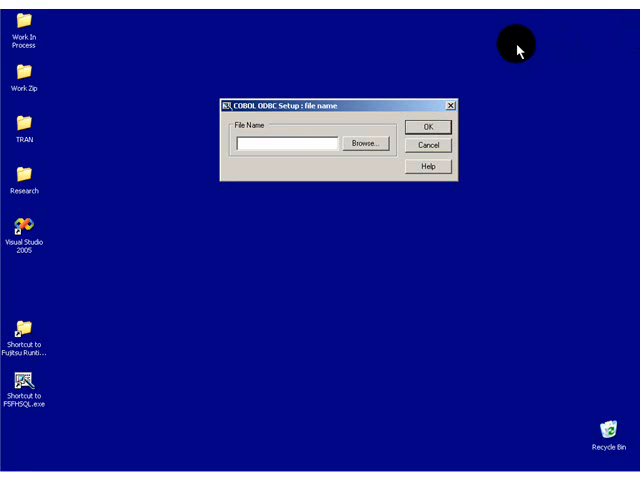
mouse_move(340, 117)
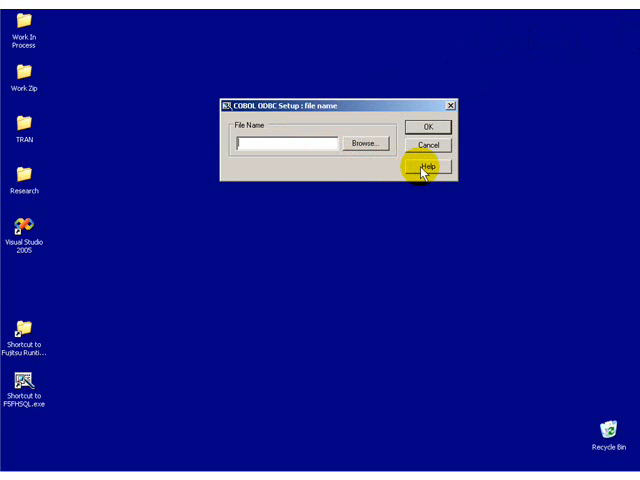
Open the COBOL ODBC Setup help topic from the file name dialog
click(429, 167)
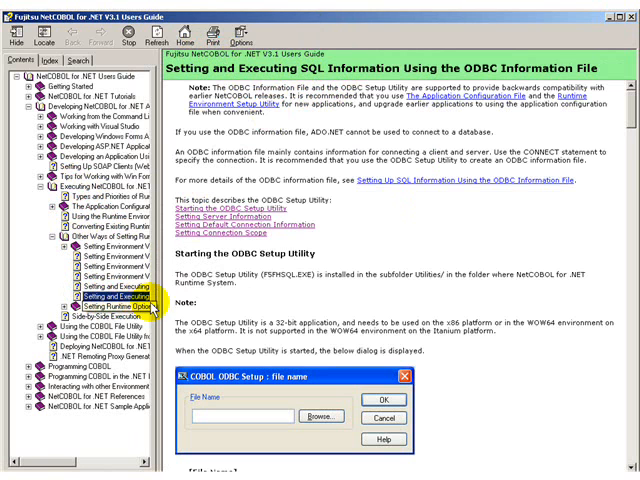
mouse_move(279, 104)
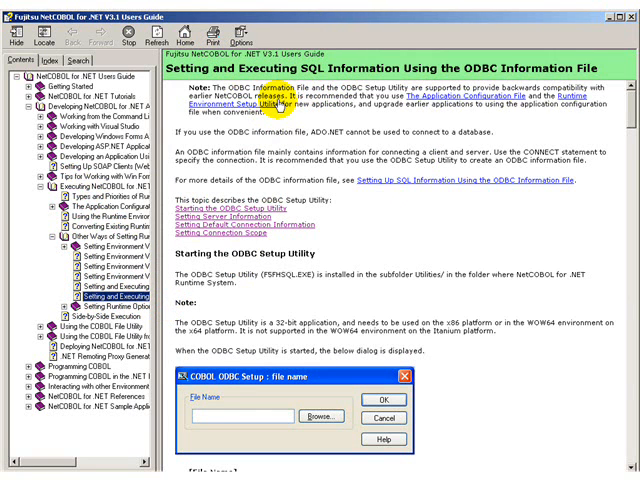
mouse_move(311, 297)
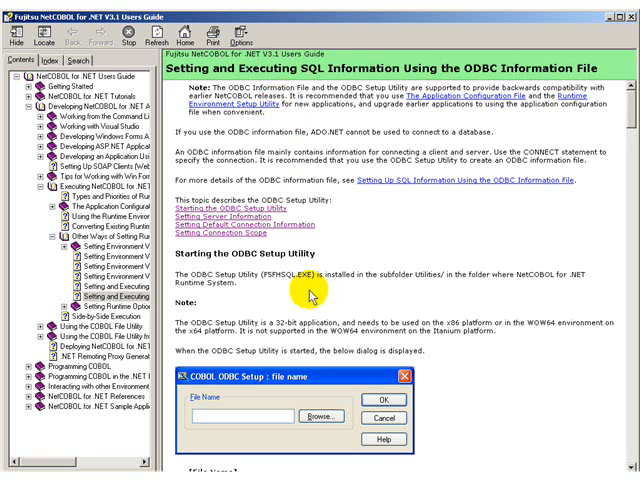
Read the help topic, then create DEFAULT.INF in ODBC_SAMPLE and confirm
scroll(down, 3)
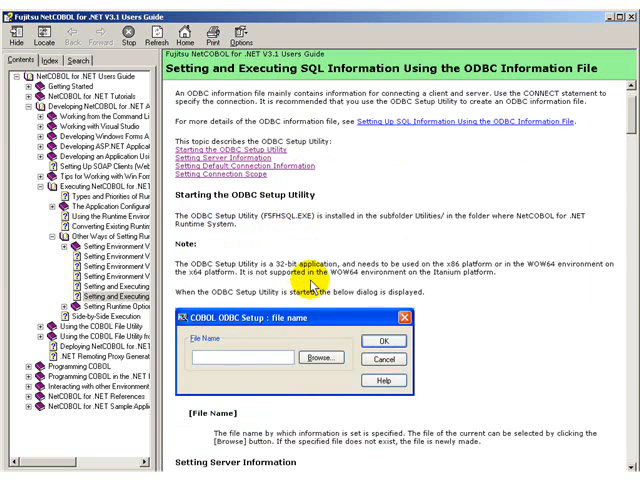
scroll(down, 3)
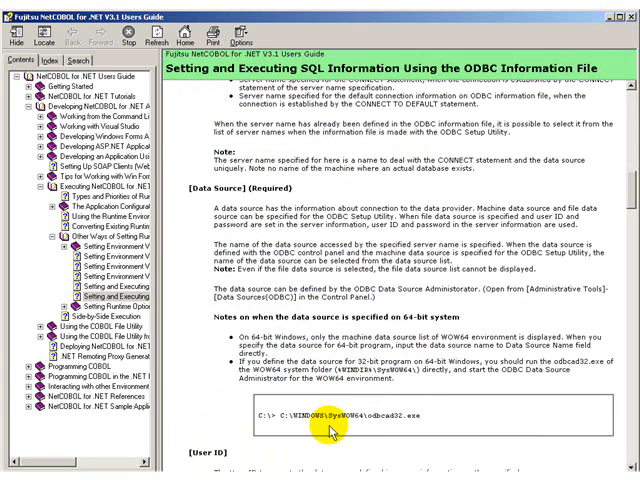
mouse_move(333, 432)
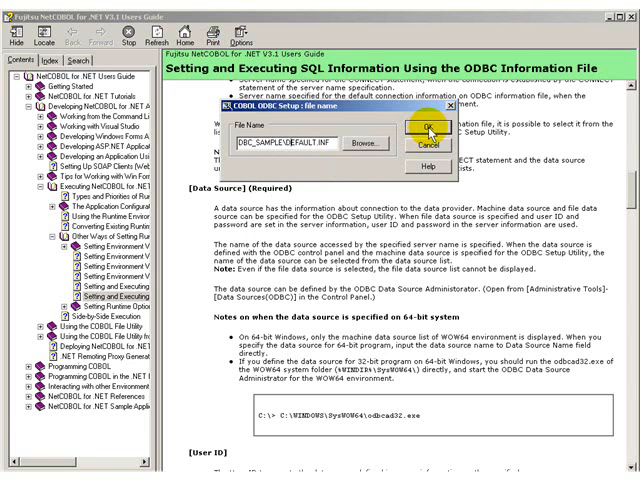
click(427, 127)
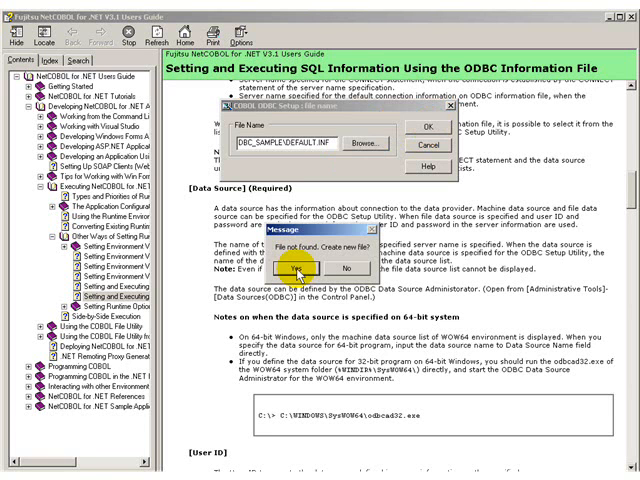
click(295, 273)
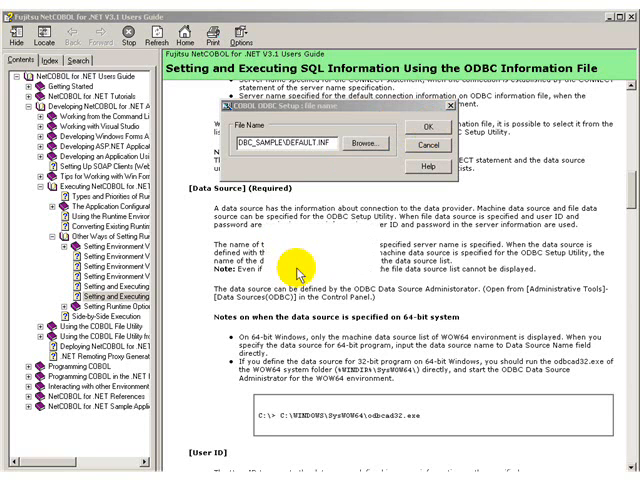
click(427, 127)
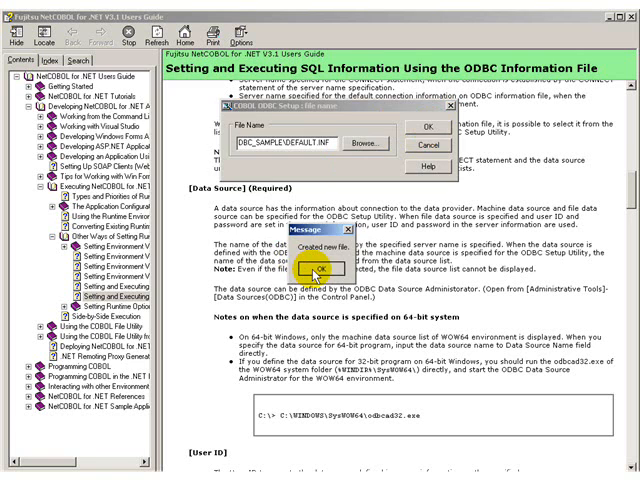
click(317, 273)
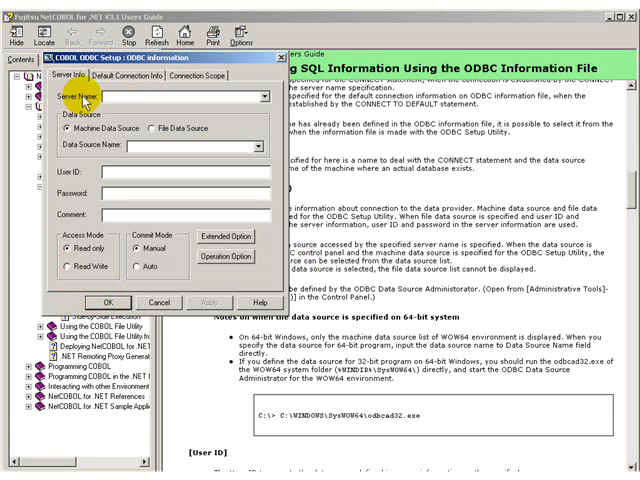
mouse_move(120, 80)
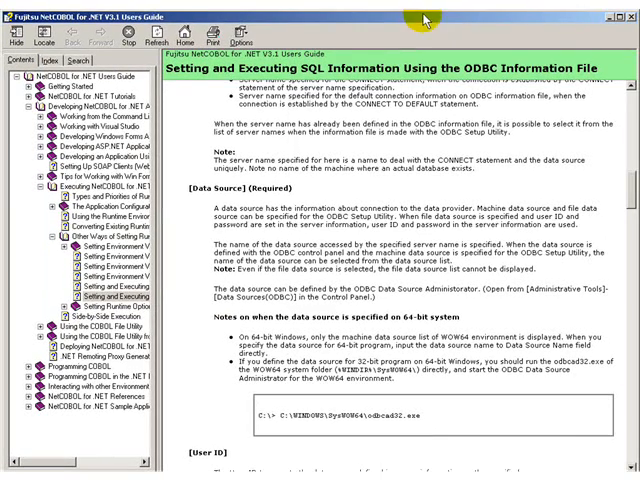
mouse_move(424, 18)
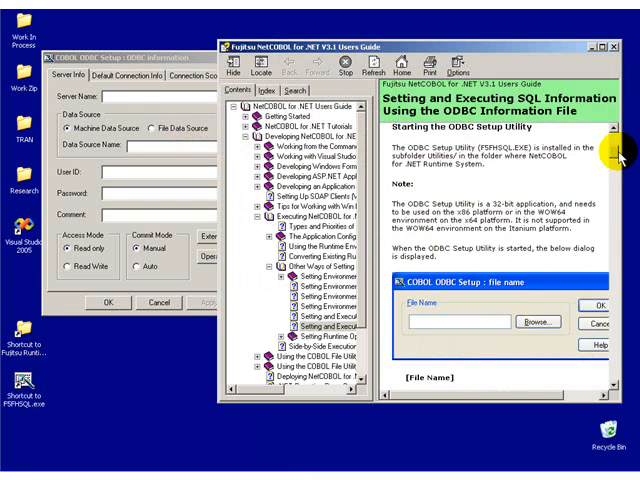
Enter DEFAULT as the server name and check the empty Data Source Name list
scroll(down, 3)
text(D)
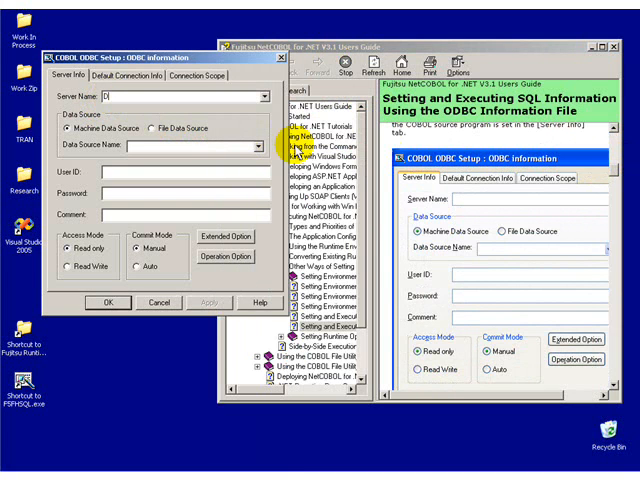
text(EFAULT)
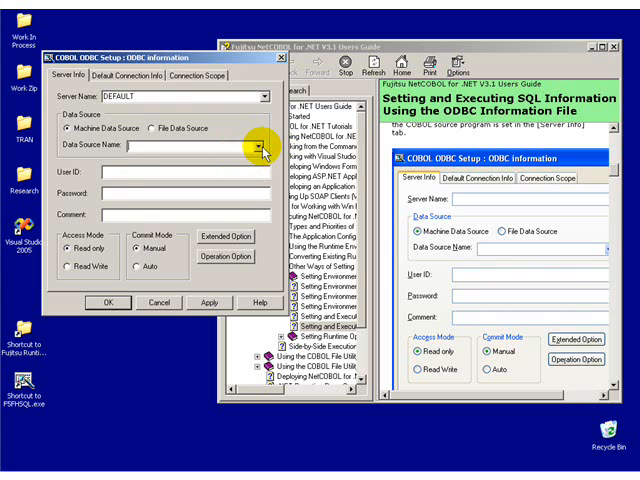
click(261, 147)
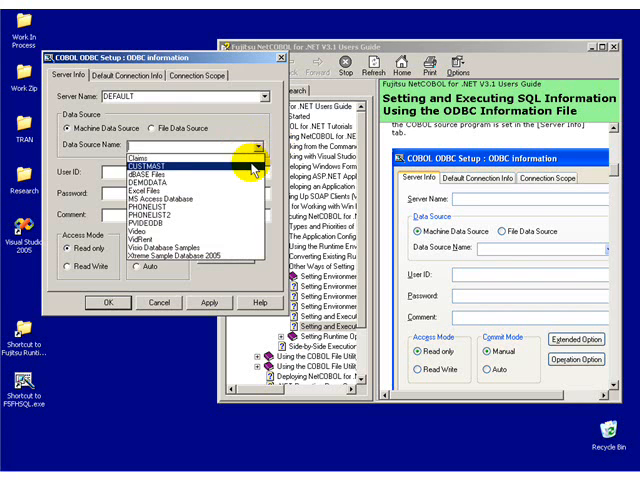
click(265, 146)
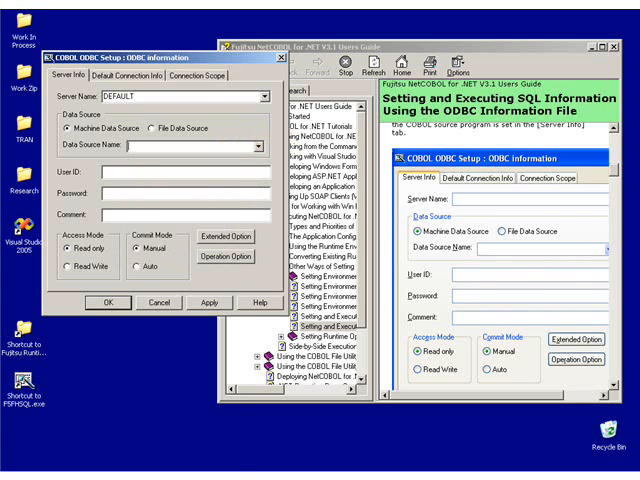
click(20, 470)
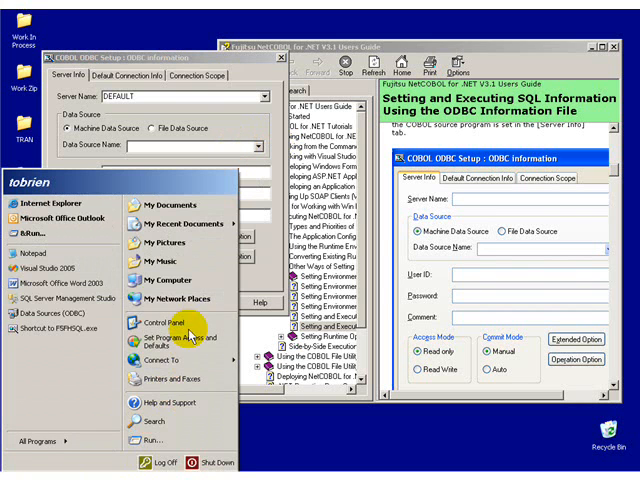
Open Data Sources (ODBC) from Administrative Tools and view the System DSN tab
click(169, 322)
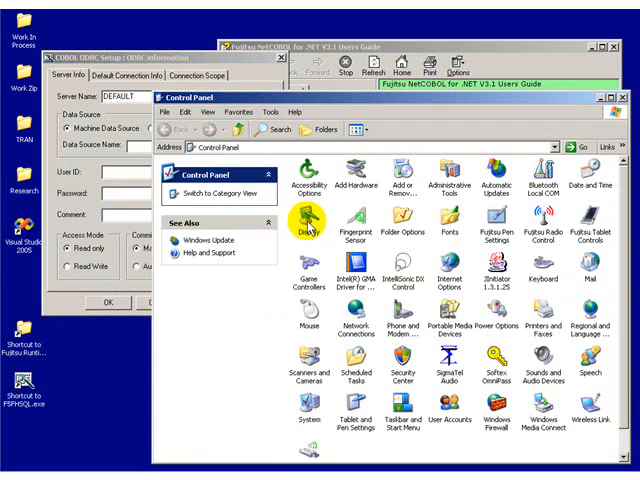
mouse_move(449, 170)
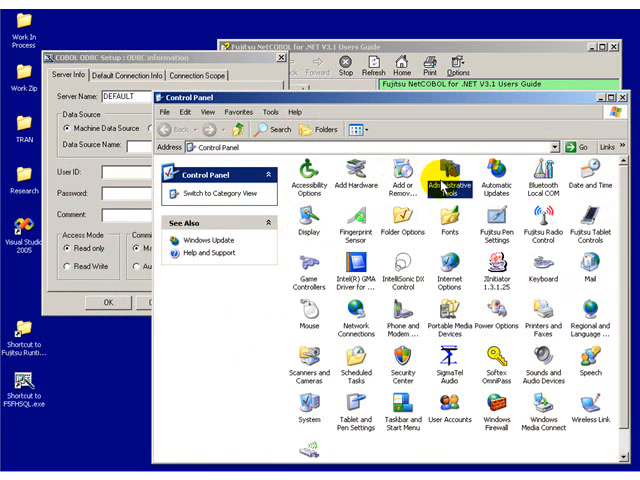
double_click(449, 180)
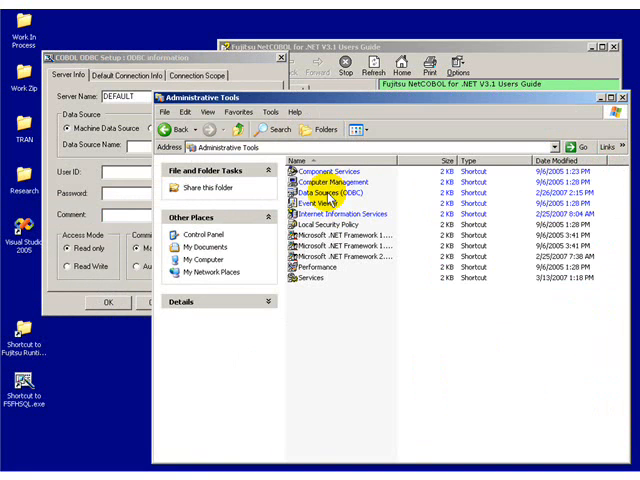
double_click(319, 192)
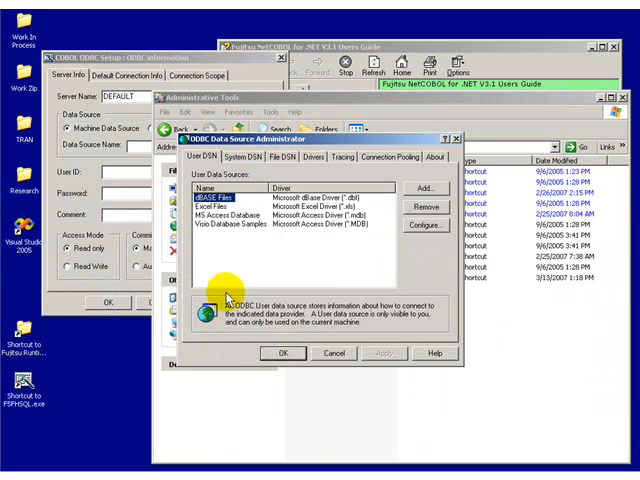
click(232, 157)
text(D)
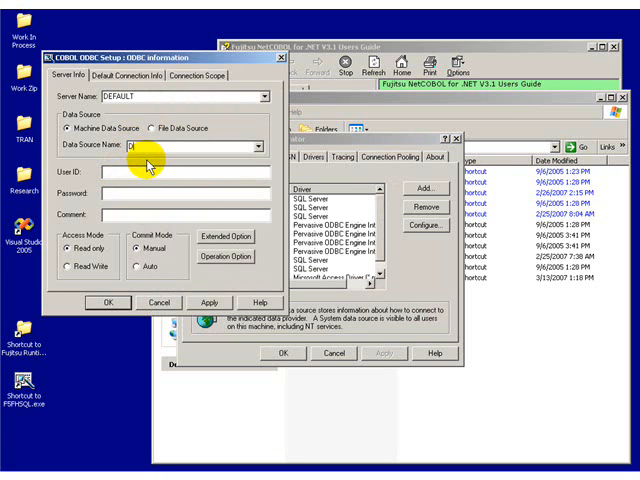
Enter data source Default and user ID TDO, keeping read-only access
text(efault)
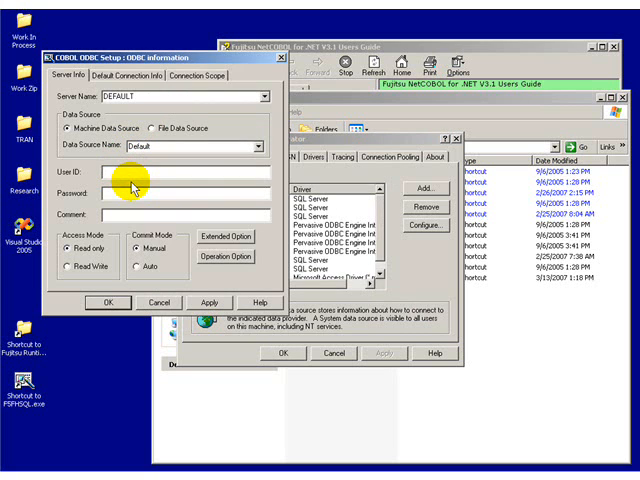
text(TDO)
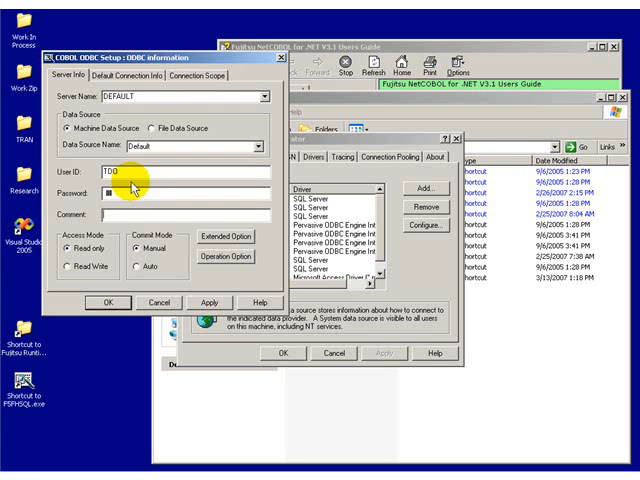
mouse_move(108, 245)
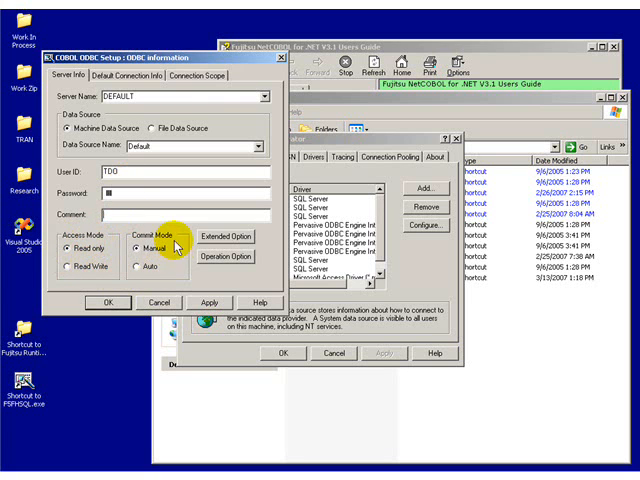
mouse_move(95, 245)
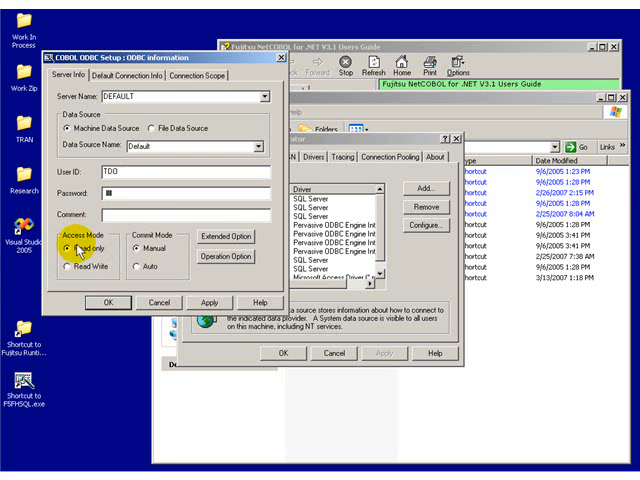
click(63, 268)
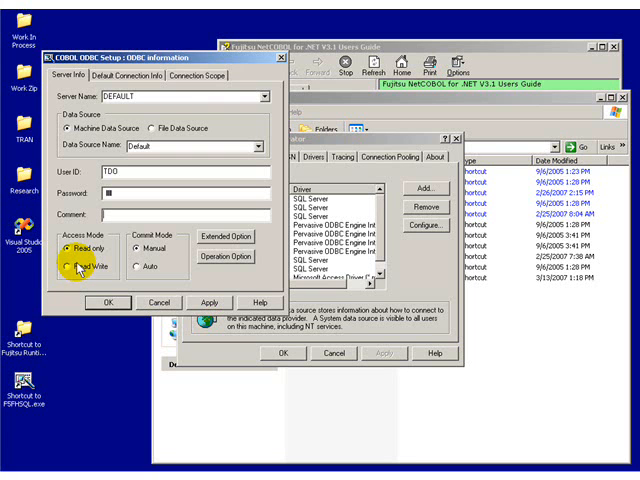
Switch the Access Mode from Read Only to Read Write for the data source
click(74, 263)
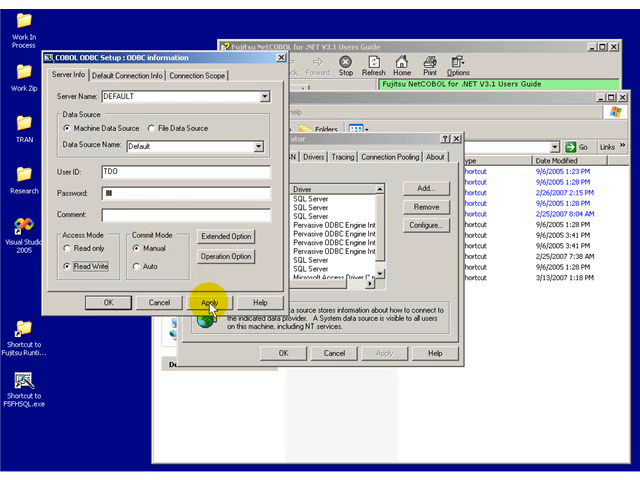
Apply the Read Write server settings and show the Connection Scope options with Application_Domain chosen
click(209, 302)
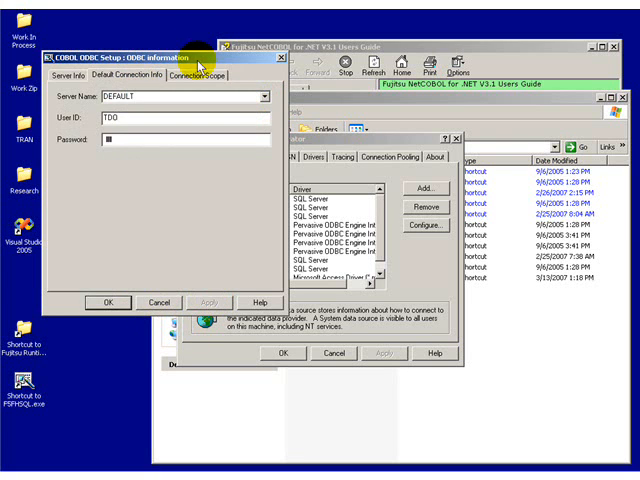
mouse_move(199, 74)
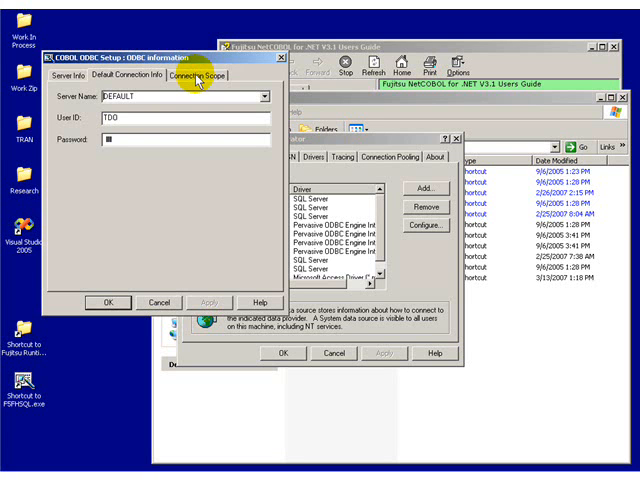
click(196, 74)
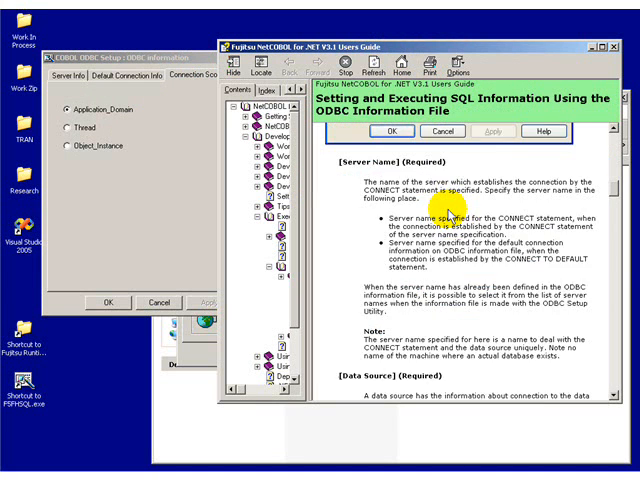
Read the connection scope help, then confirm the ODBC setup with Application_Domain kept
scroll(down, 3)
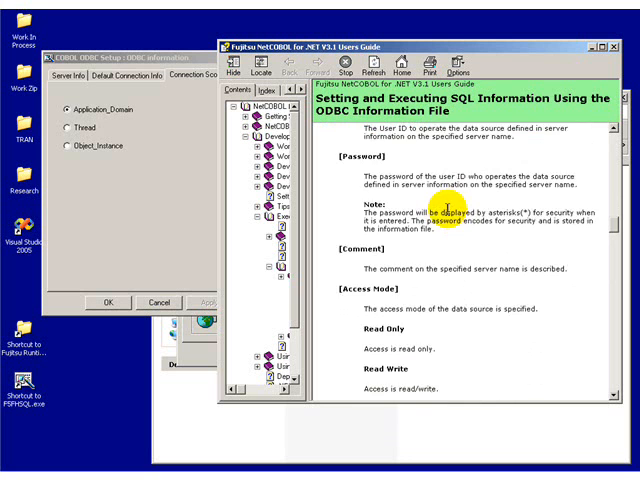
scroll(down, 3)
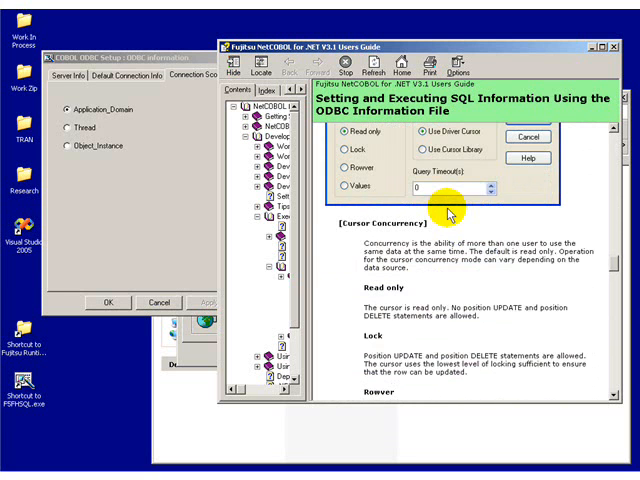
scroll(down, 3)
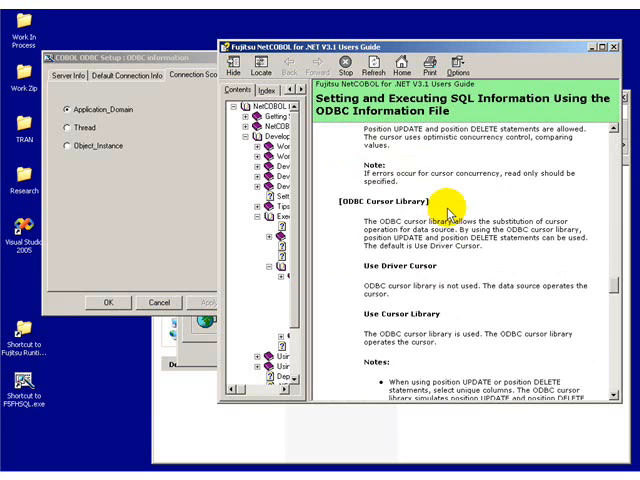
scroll(up, 3)
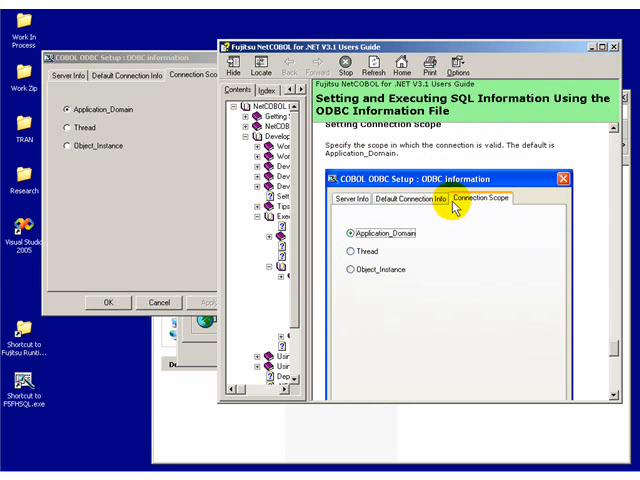
scroll(down, 3)
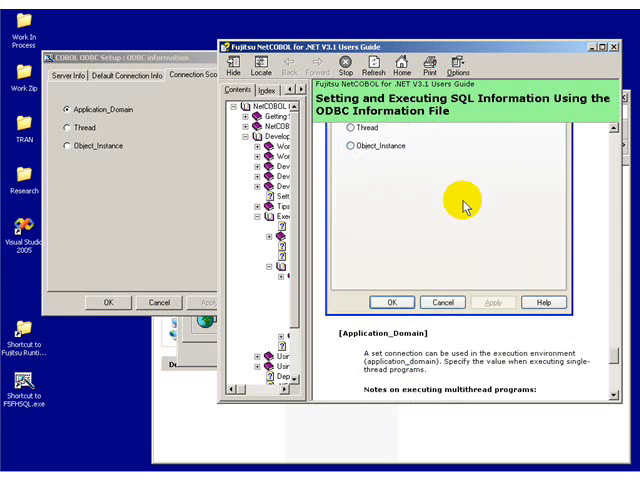
scroll(up, 3)
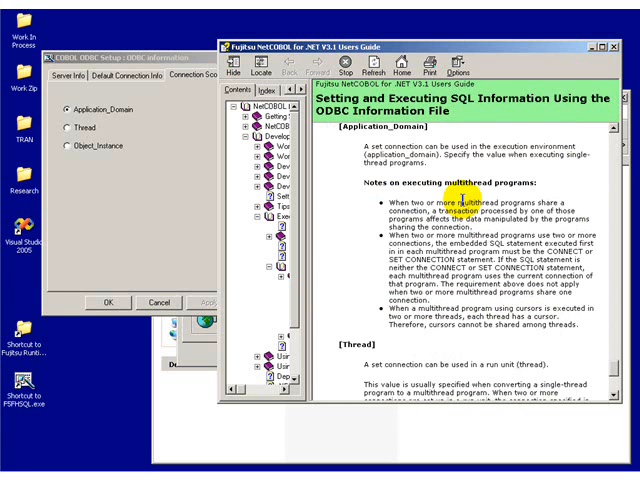
scroll(down, 3)
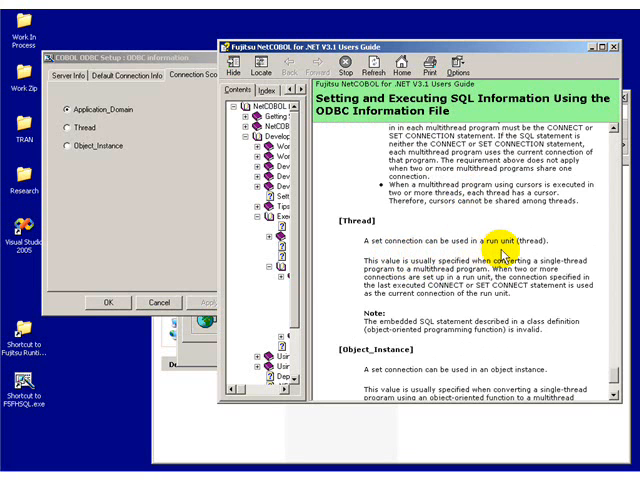
scroll(down, 3)
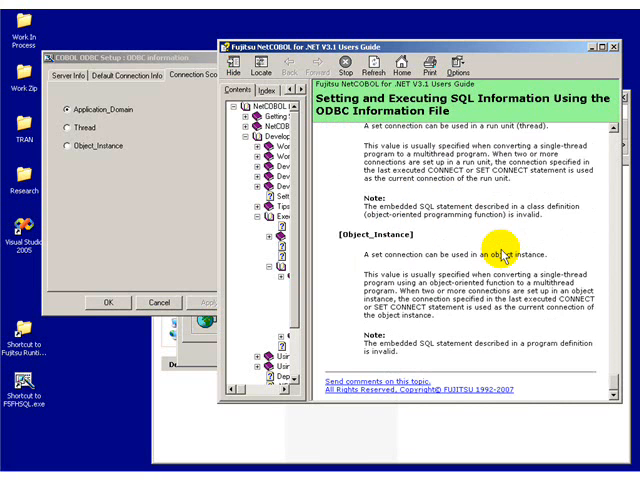
scroll(up, 3)
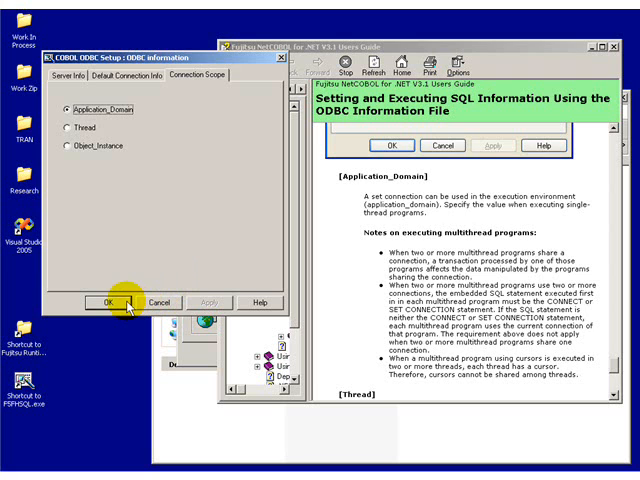
click(96, 301)
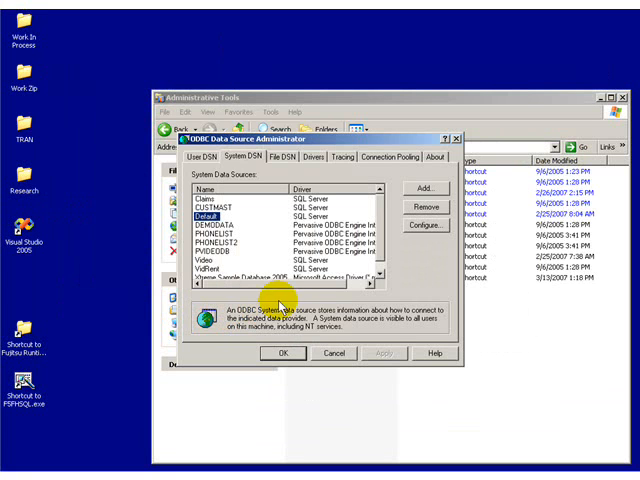